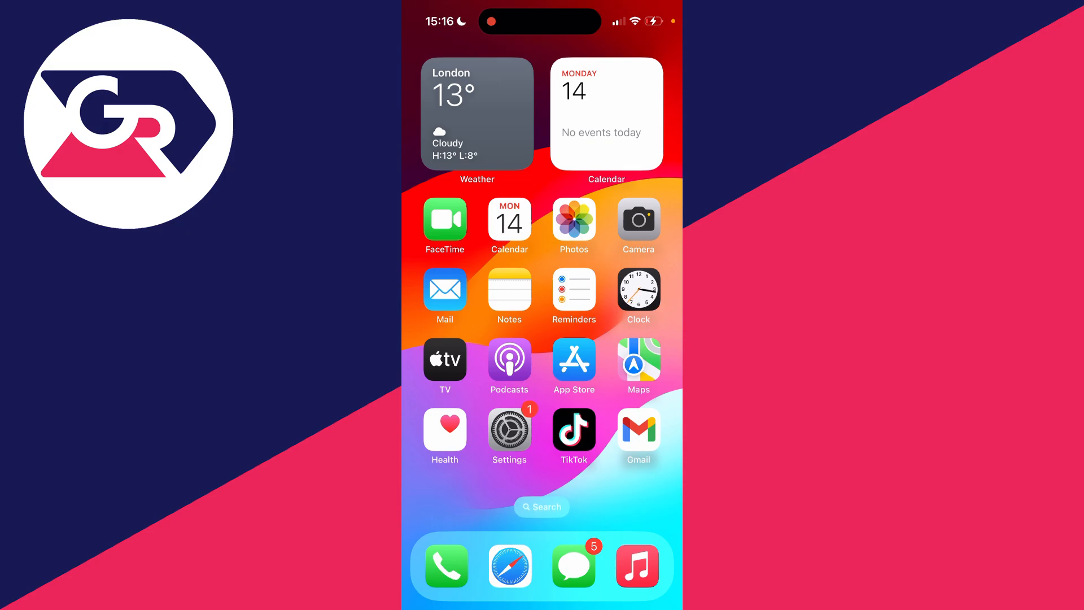
Step: Open Settings, go to Notifications and scroll the app list toward Clash of Clans
click(509, 431)
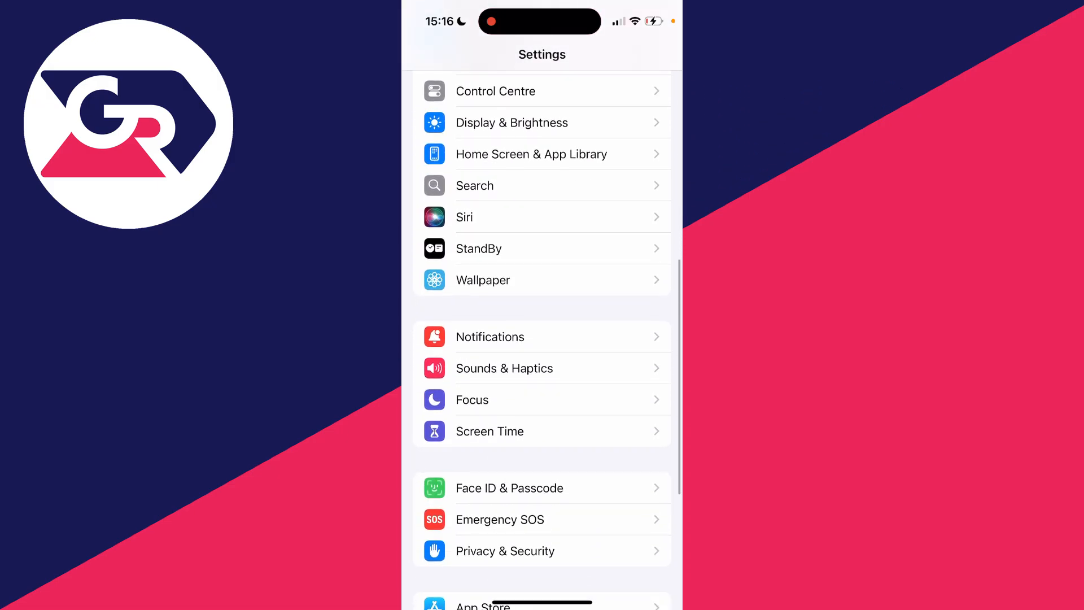
click(489, 337)
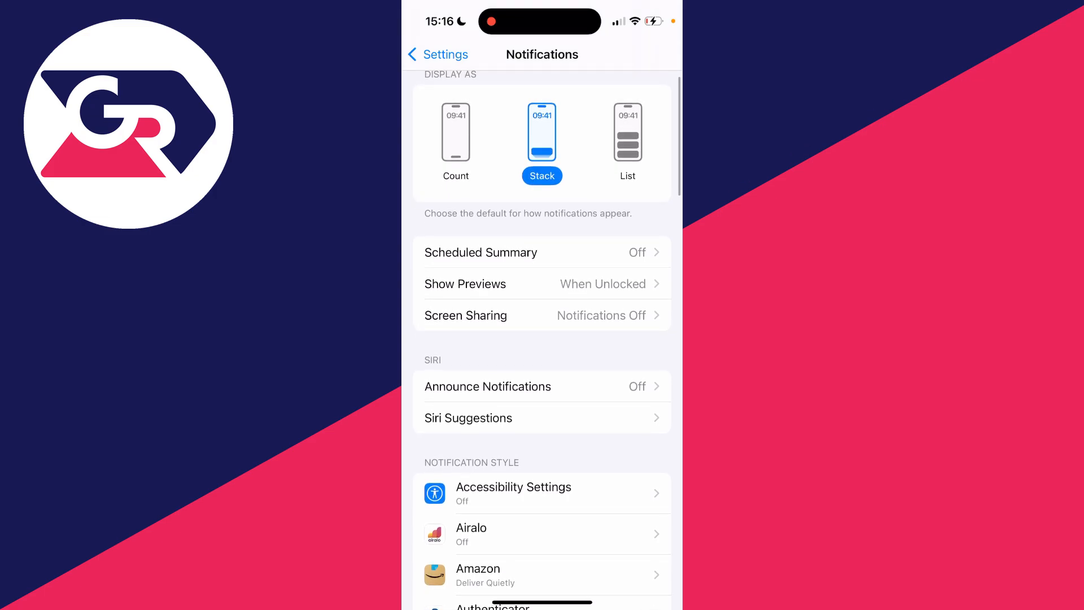
scroll(down, 3)
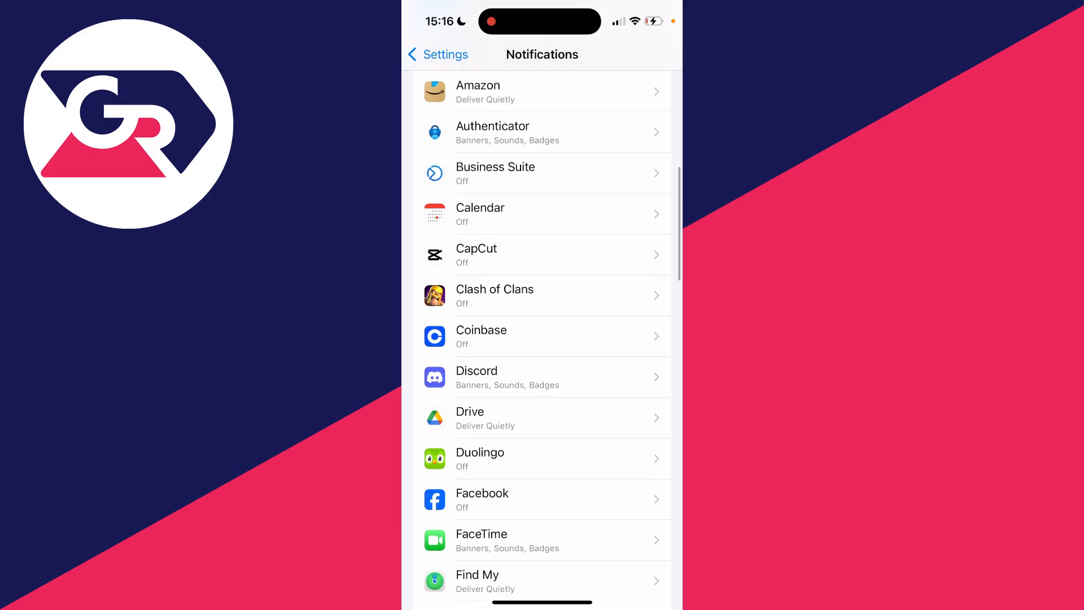
Step: Turn on Allow Notifications for Clash of Clans and disable its Lock Screen alerts
click(542, 295)
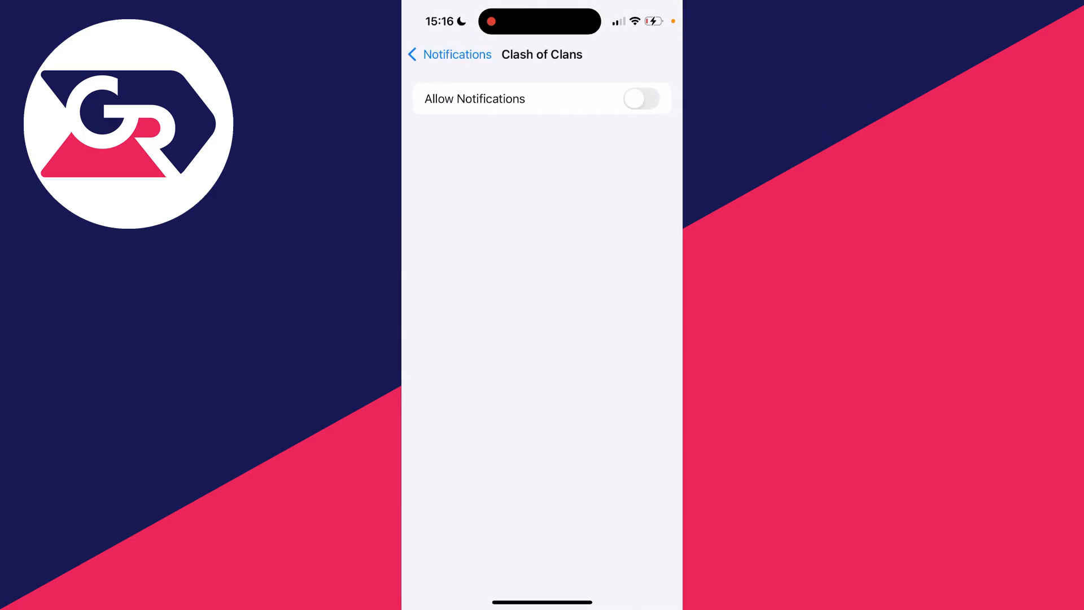
click(640, 98)
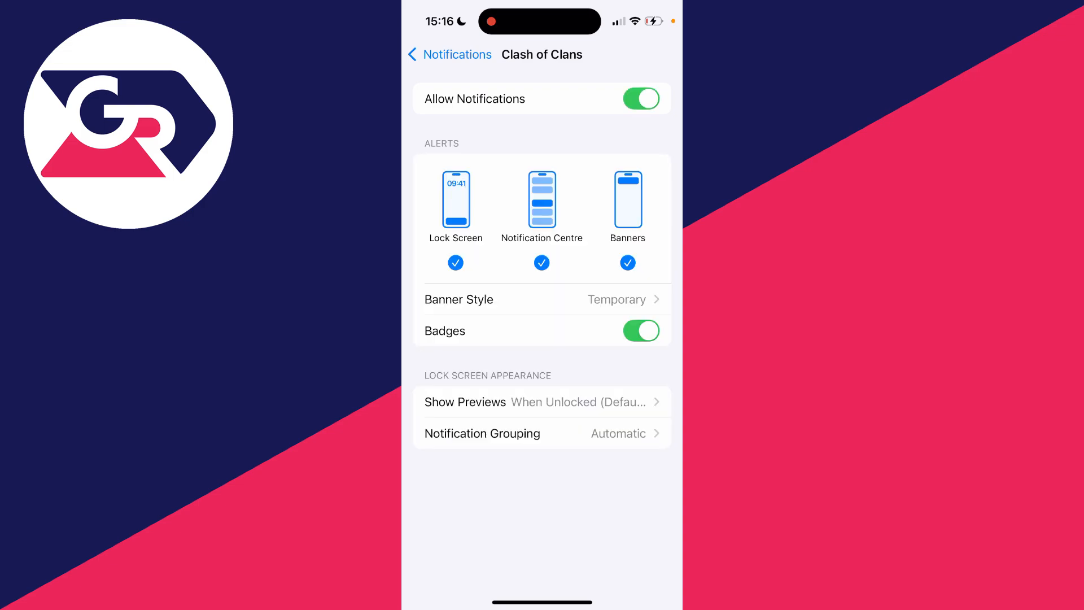
click(455, 262)
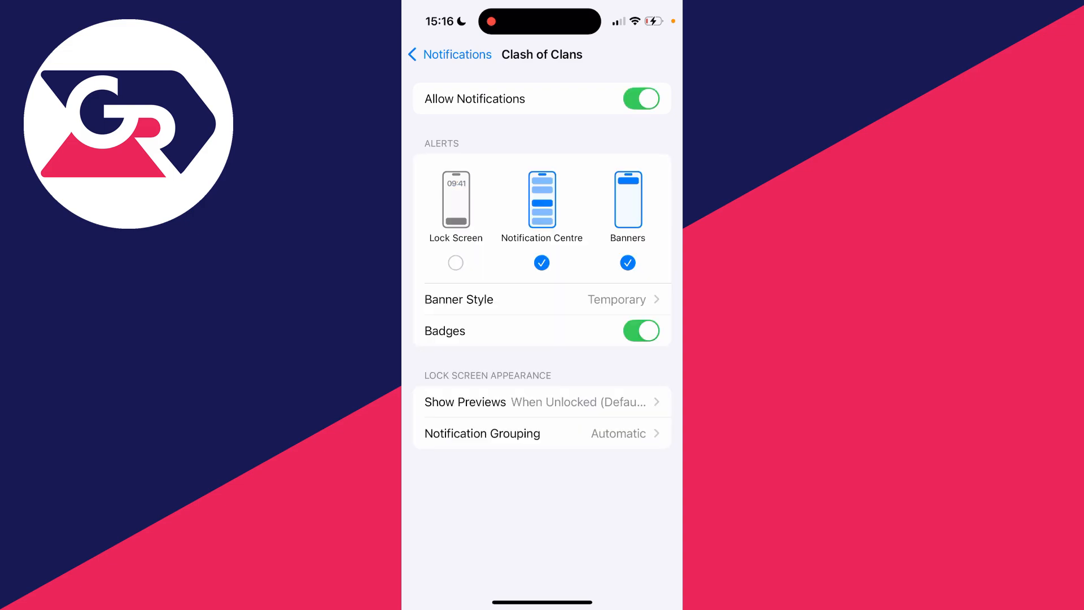
click(456, 263)
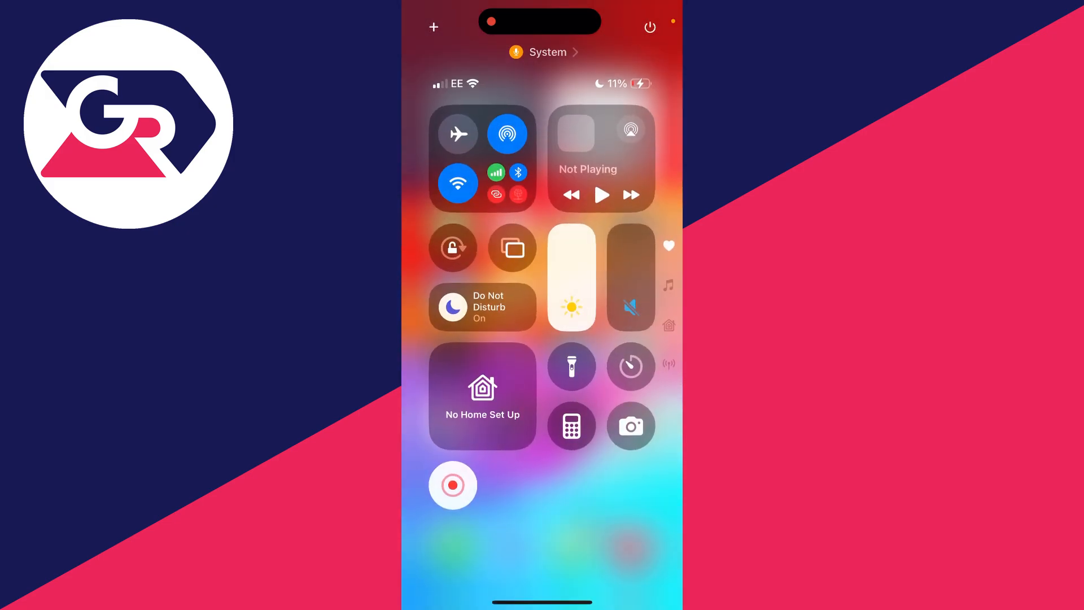
Step: Switch off the Do Not Disturb tile in Control Centre and return to the home screen
click(482, 307)
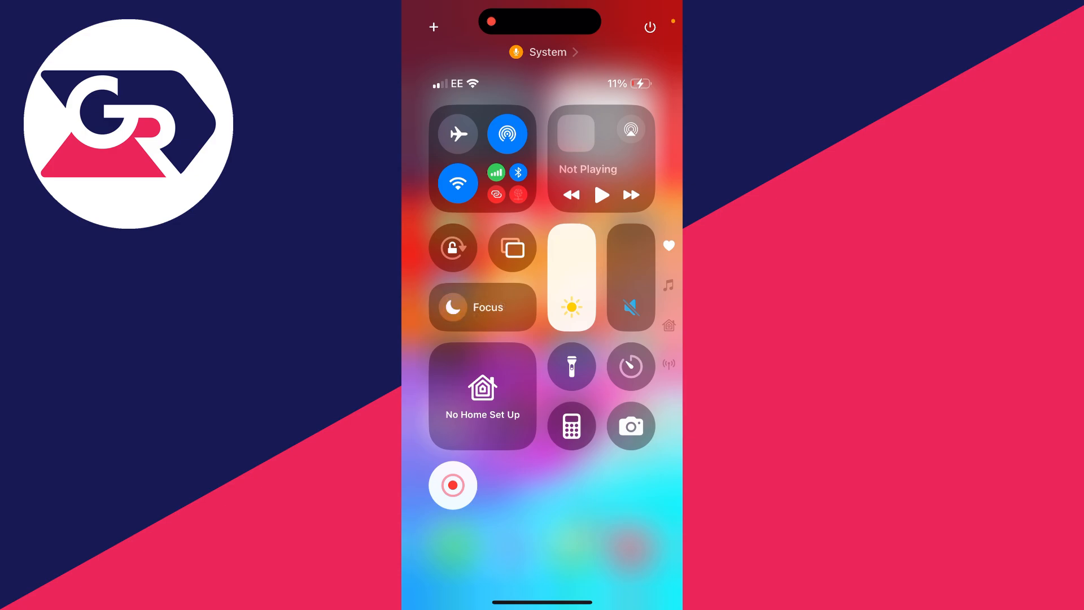
click(482, 307)
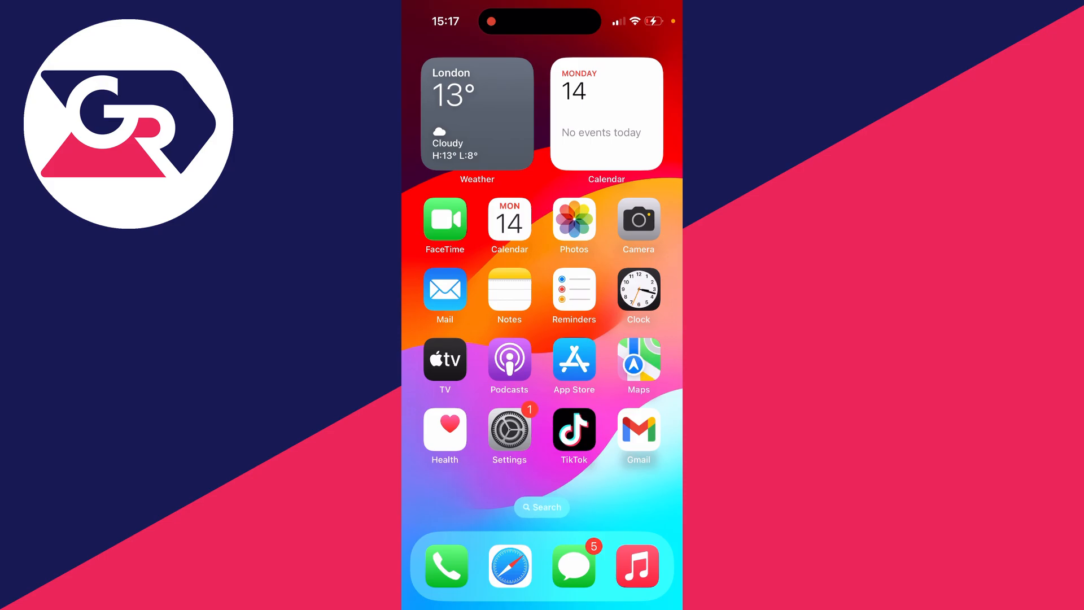
Step: Open Settings and navigate to the Do Not Disturb Focus page
click(509, 430)
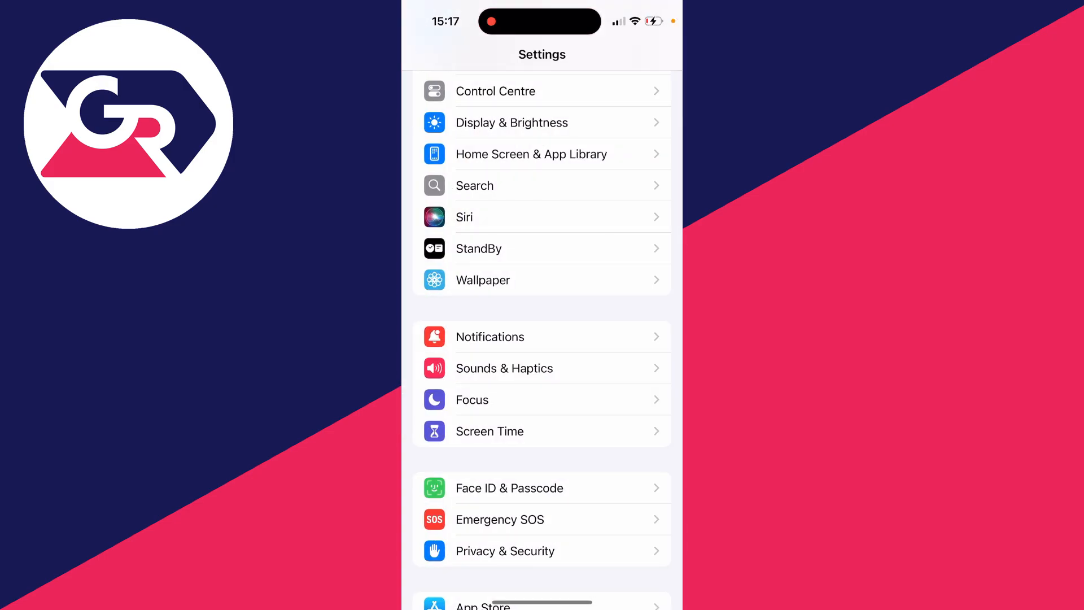
scroll(up, 3)
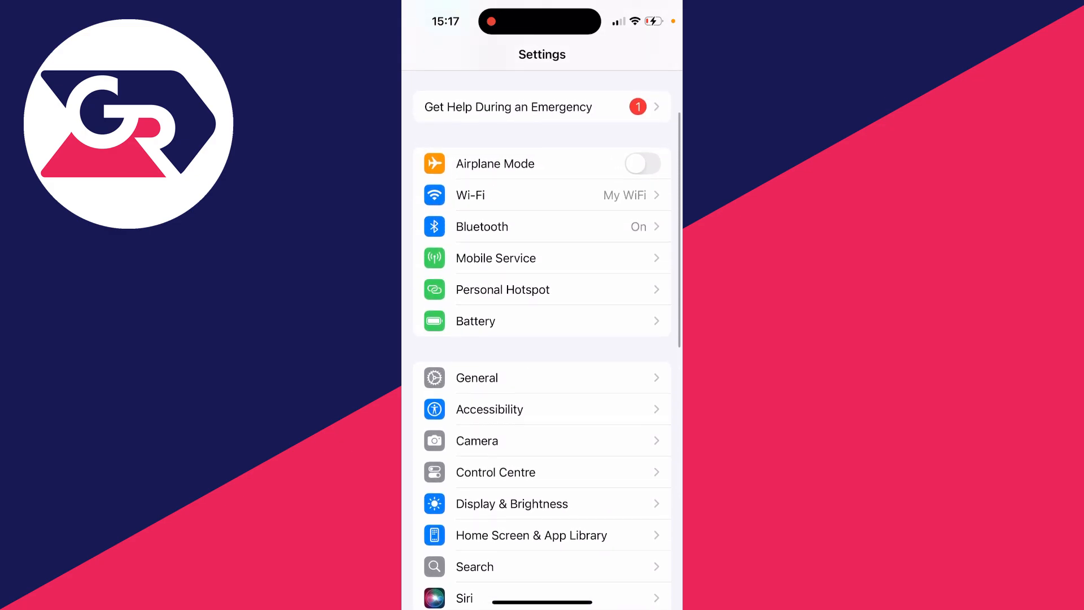
scroll(down, 3)
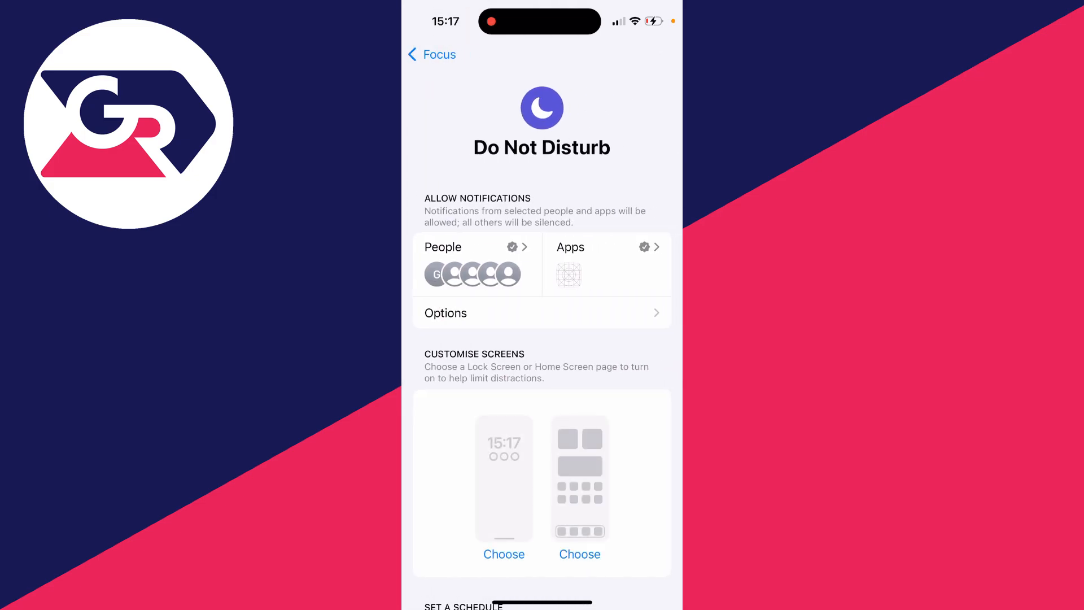
Step: Add Clash of Clans to the apps allowed to notify during Do Not Disturb
click(606, 247)
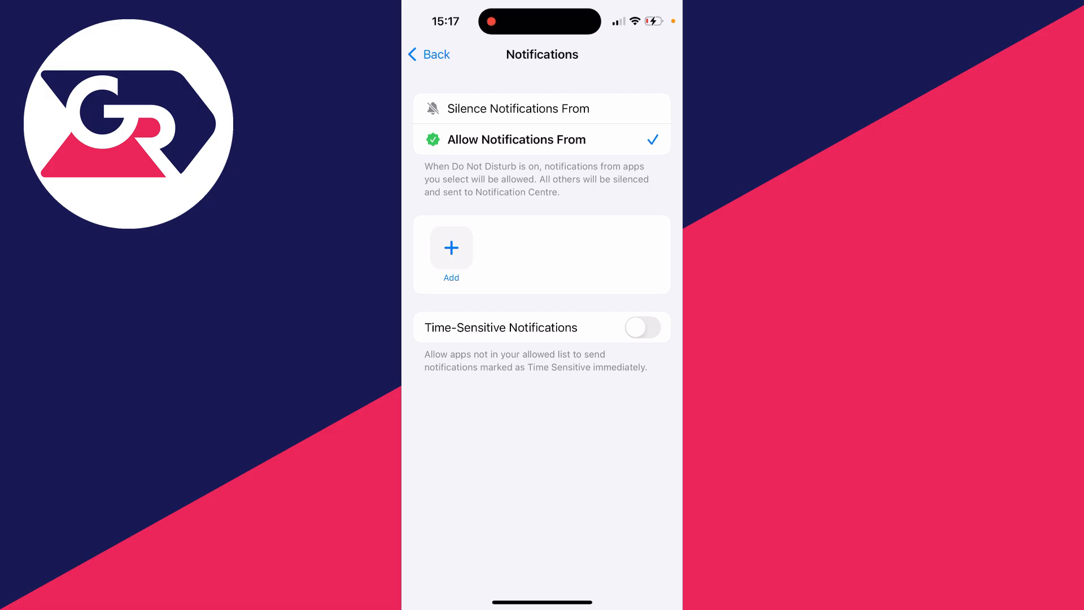
click(450, 248)
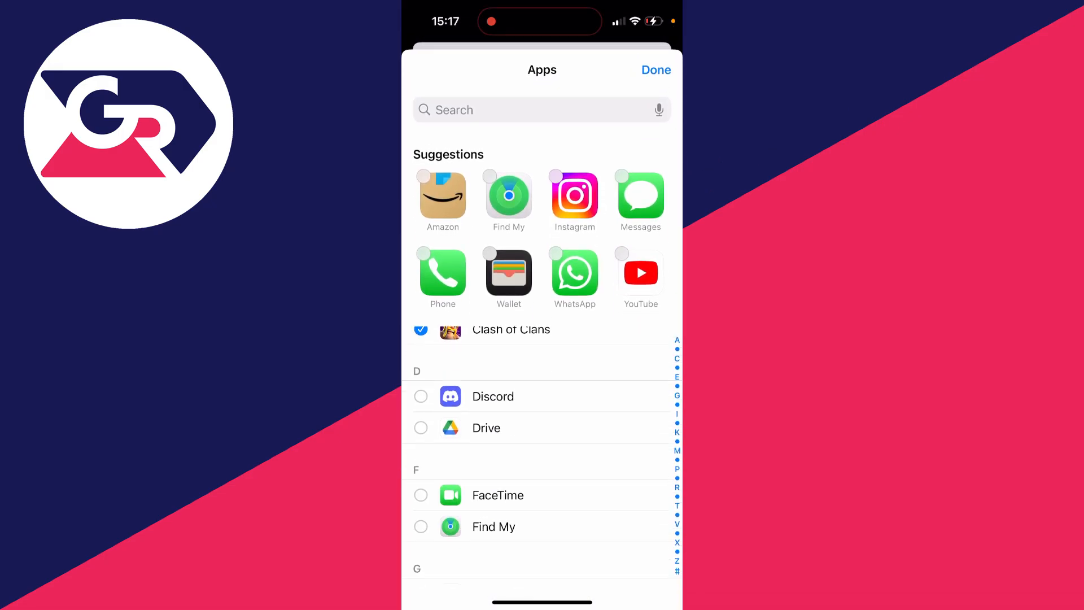
scroll(down, 3)
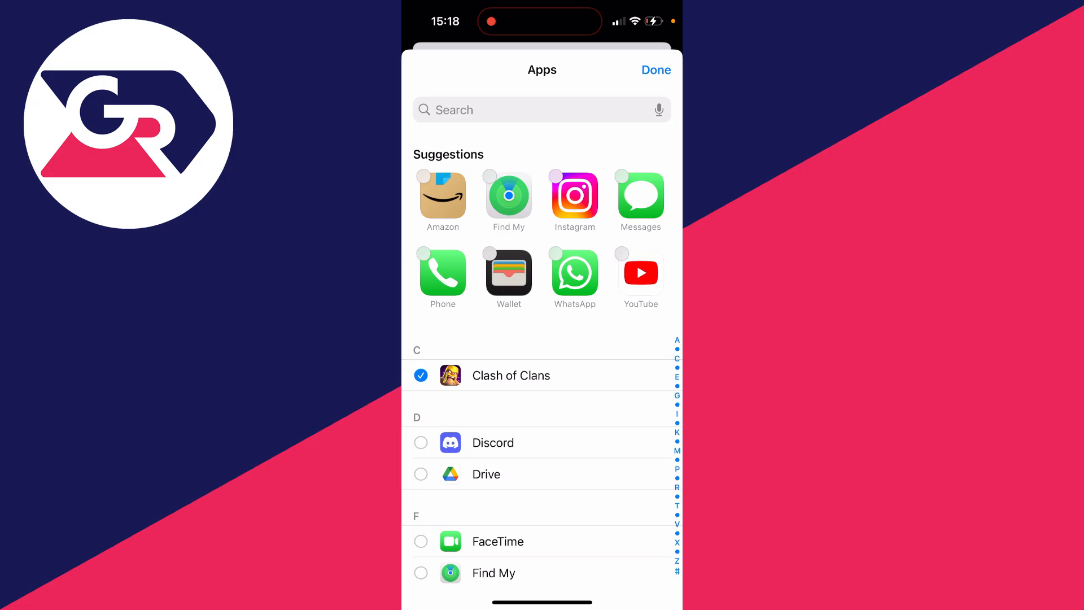
click(655, 71)
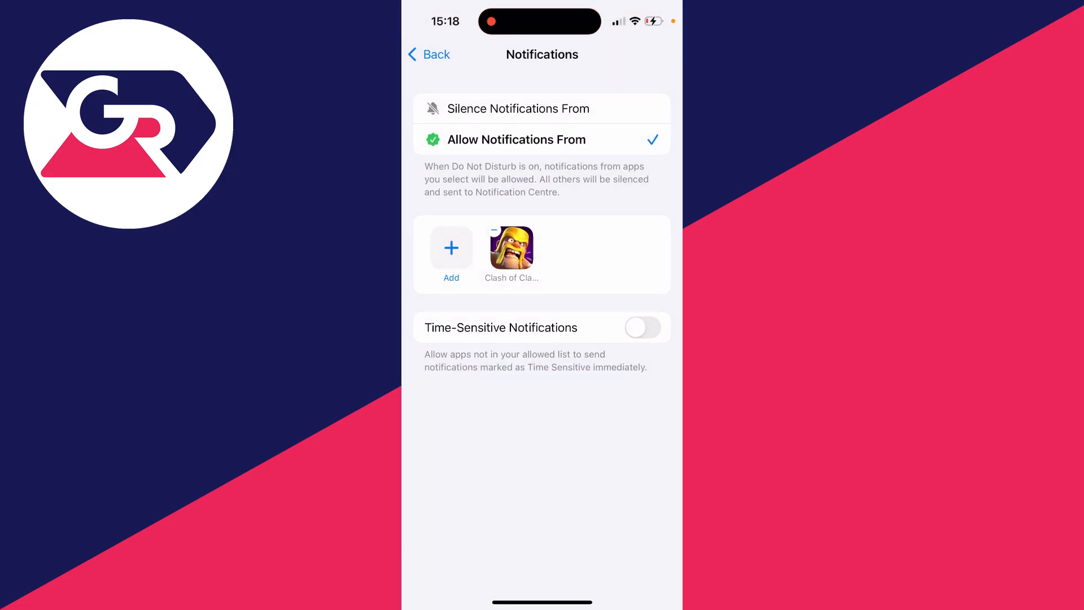